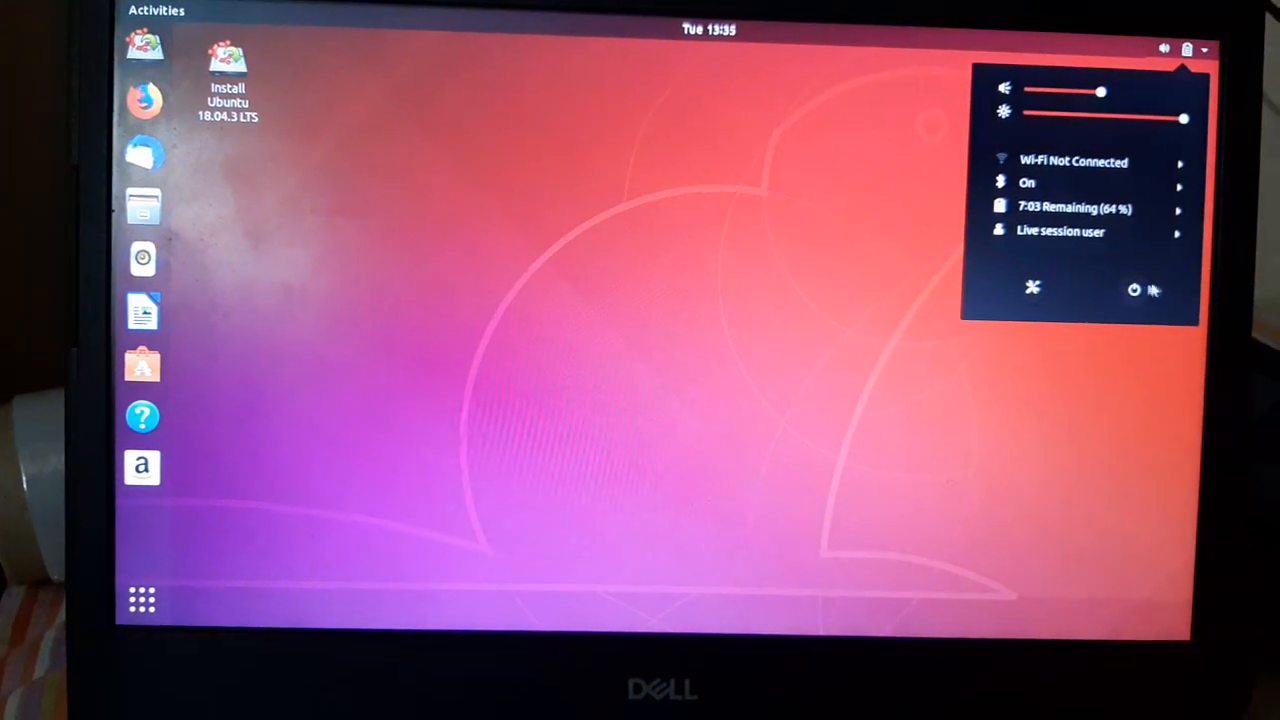
Restart the laptop from the live session to reach the Dell boot menu
click(1133, 289)
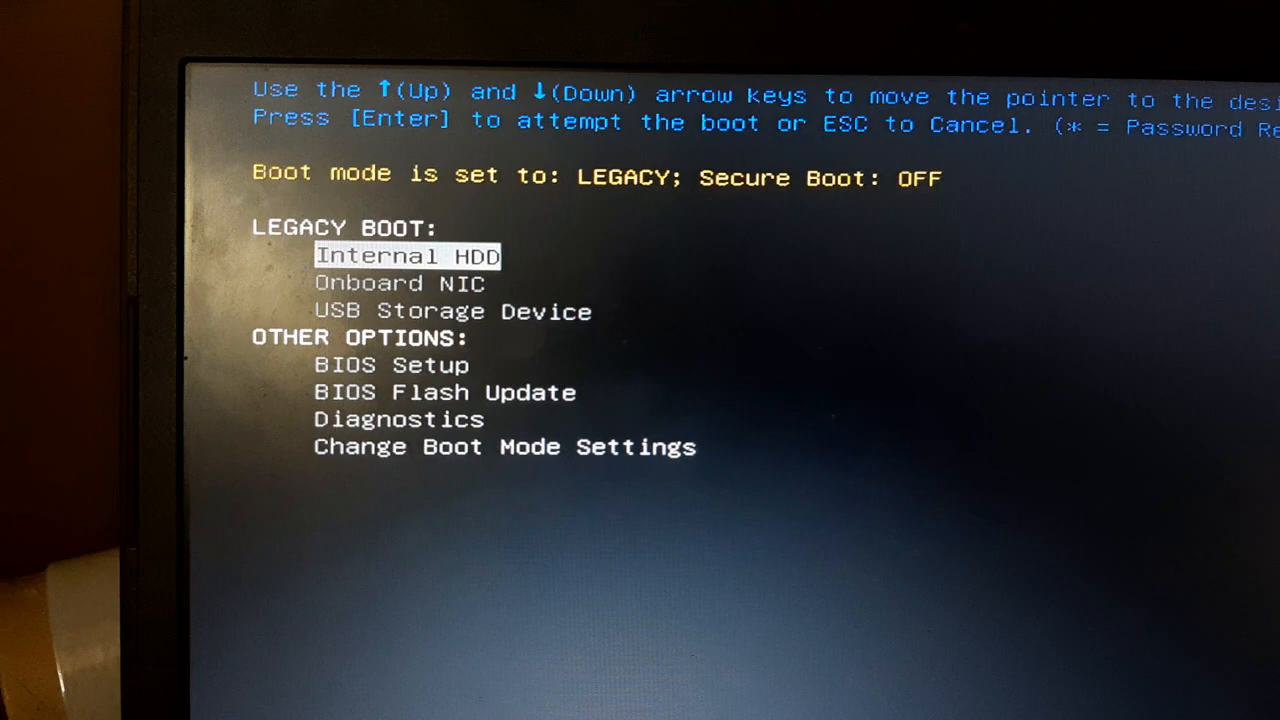
Boot from the USB Storage Device entry in the boot menu
key(Down)
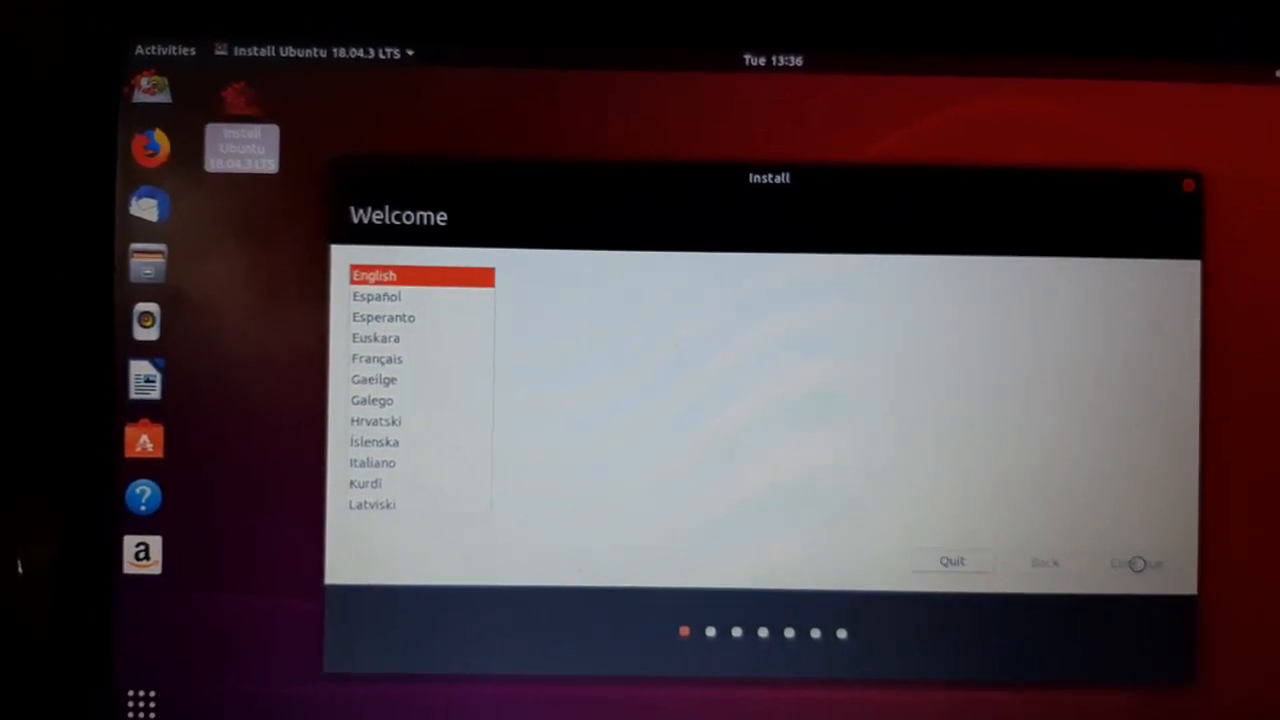
Accept English, English (US) keyboard, no Wi-Fi and Normal installation
click(1135, 562)
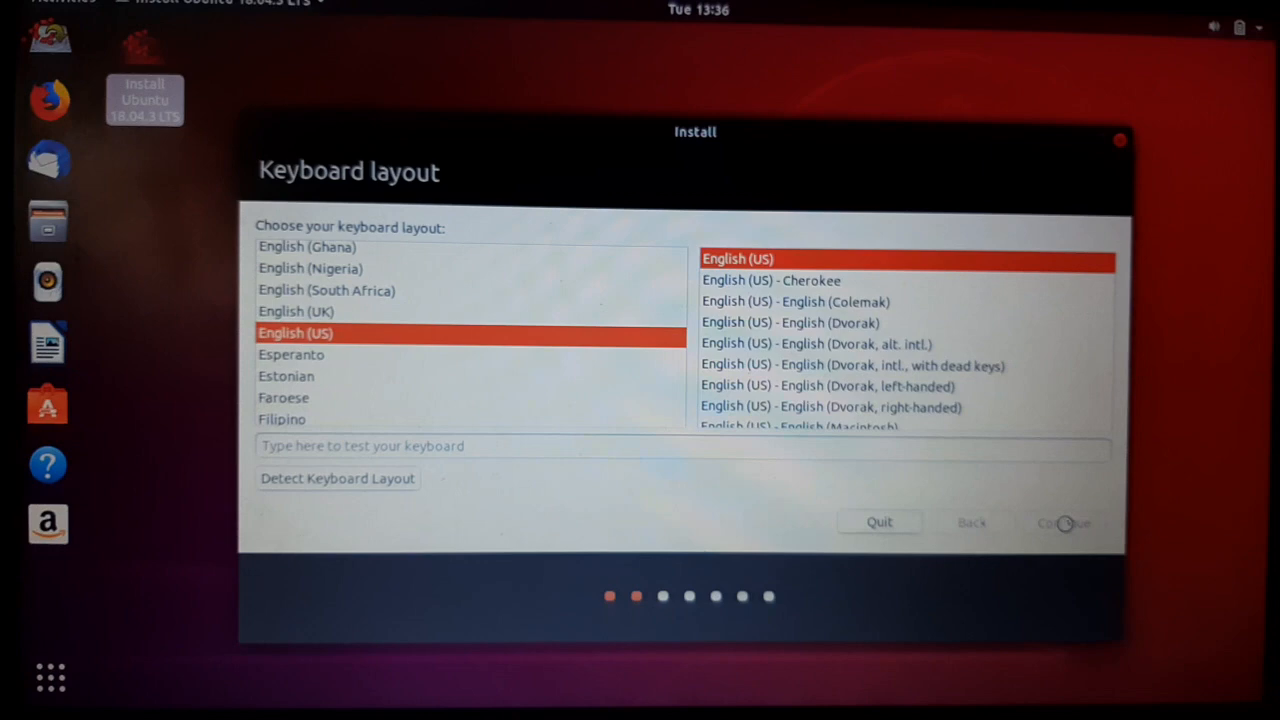
click(1063, 522)
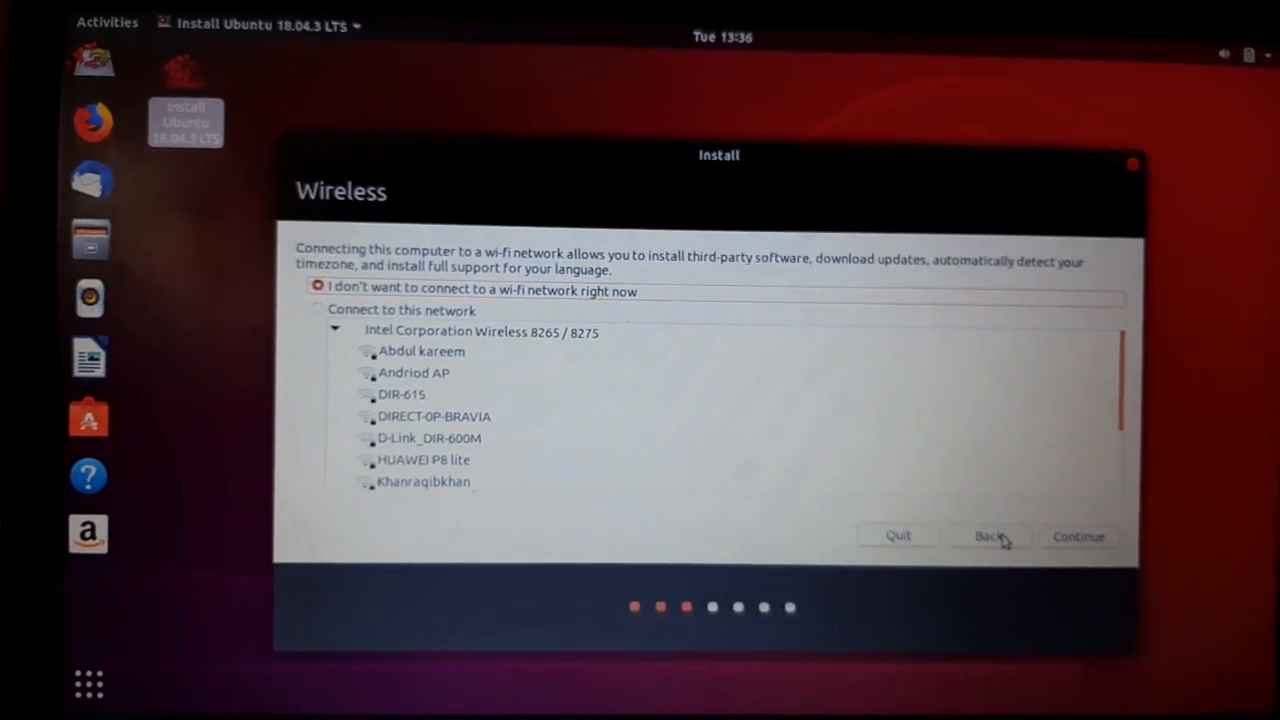
click(1078, 536)
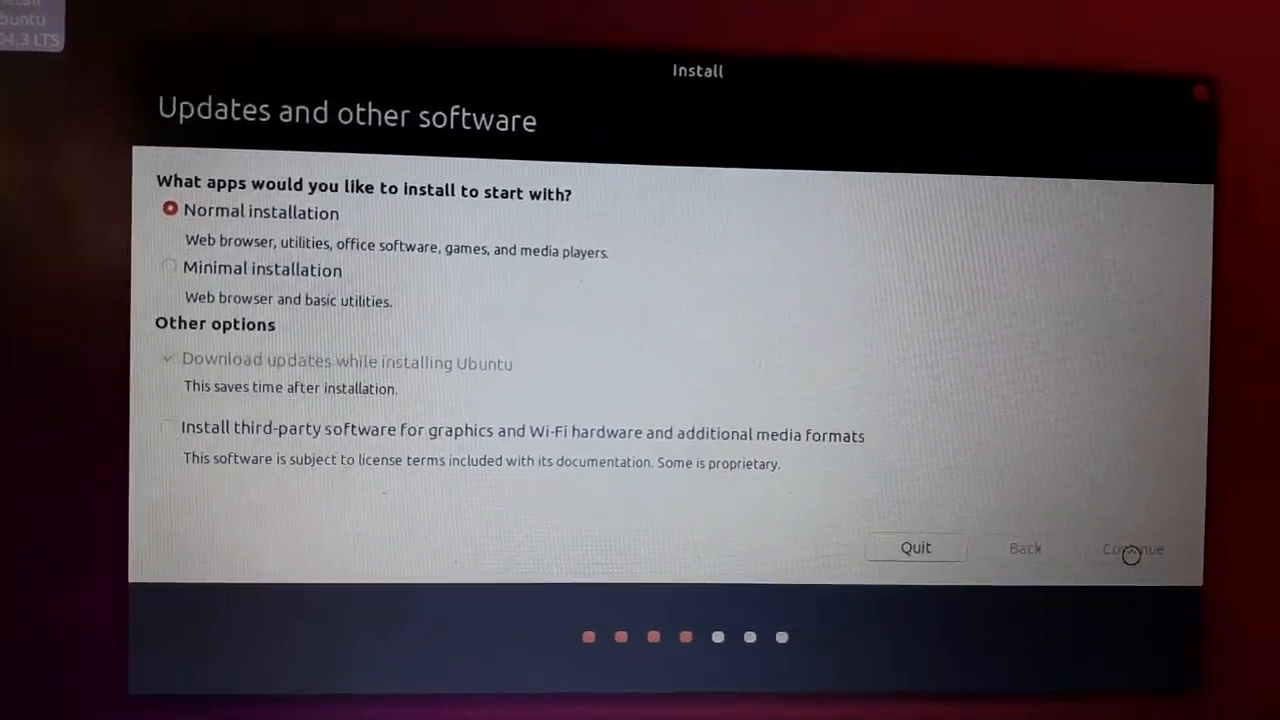
click(1131, 549)
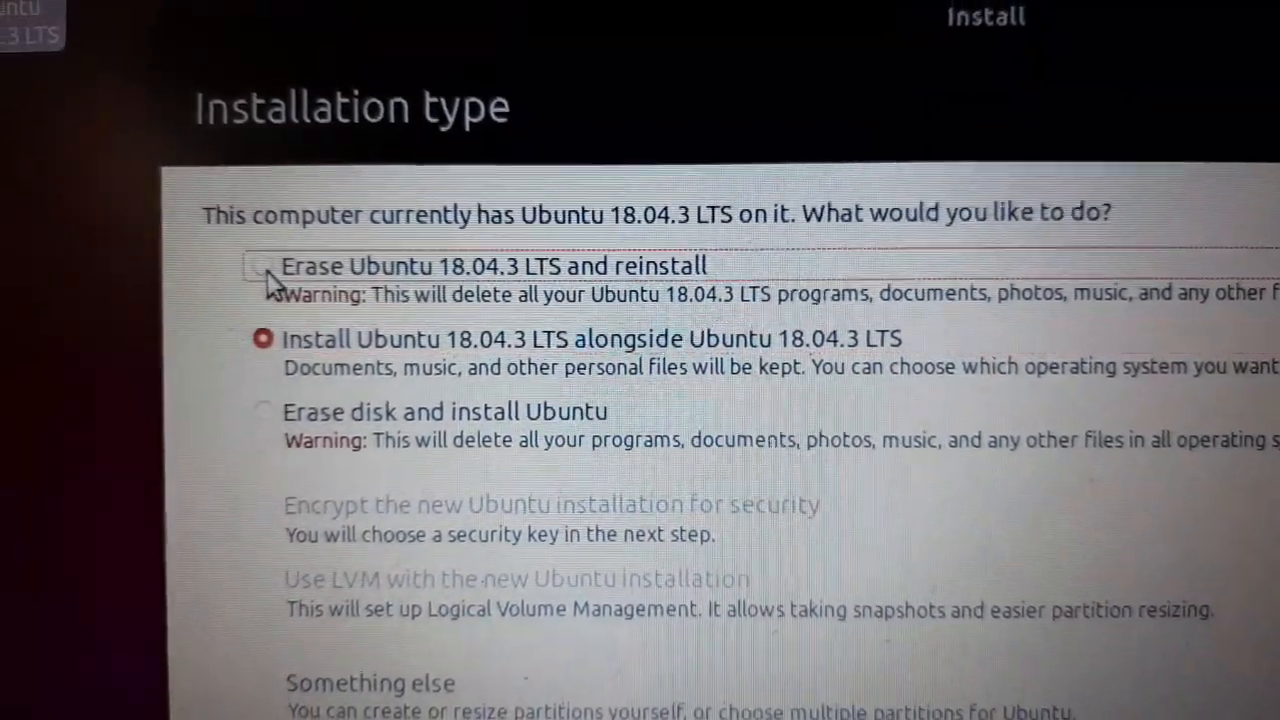
Select 'Erase disk and install Ubuntu' as the installation type
click(263, 265)
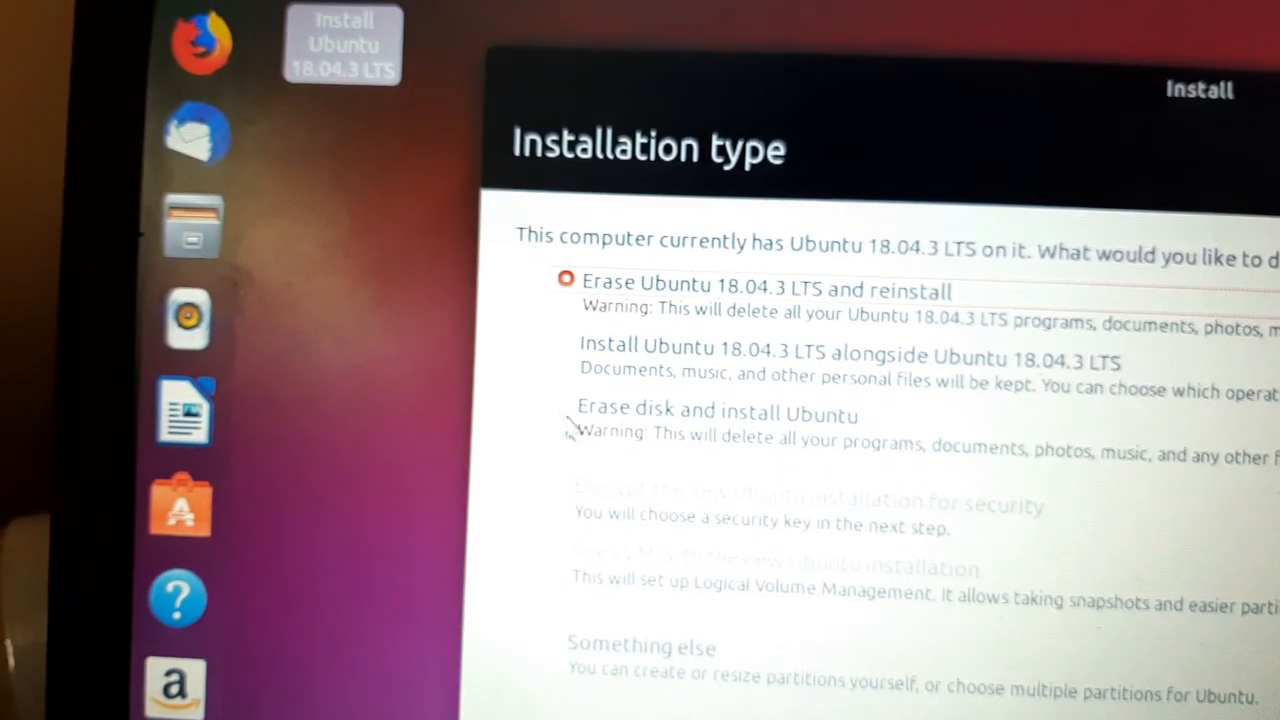
click(575, 413)
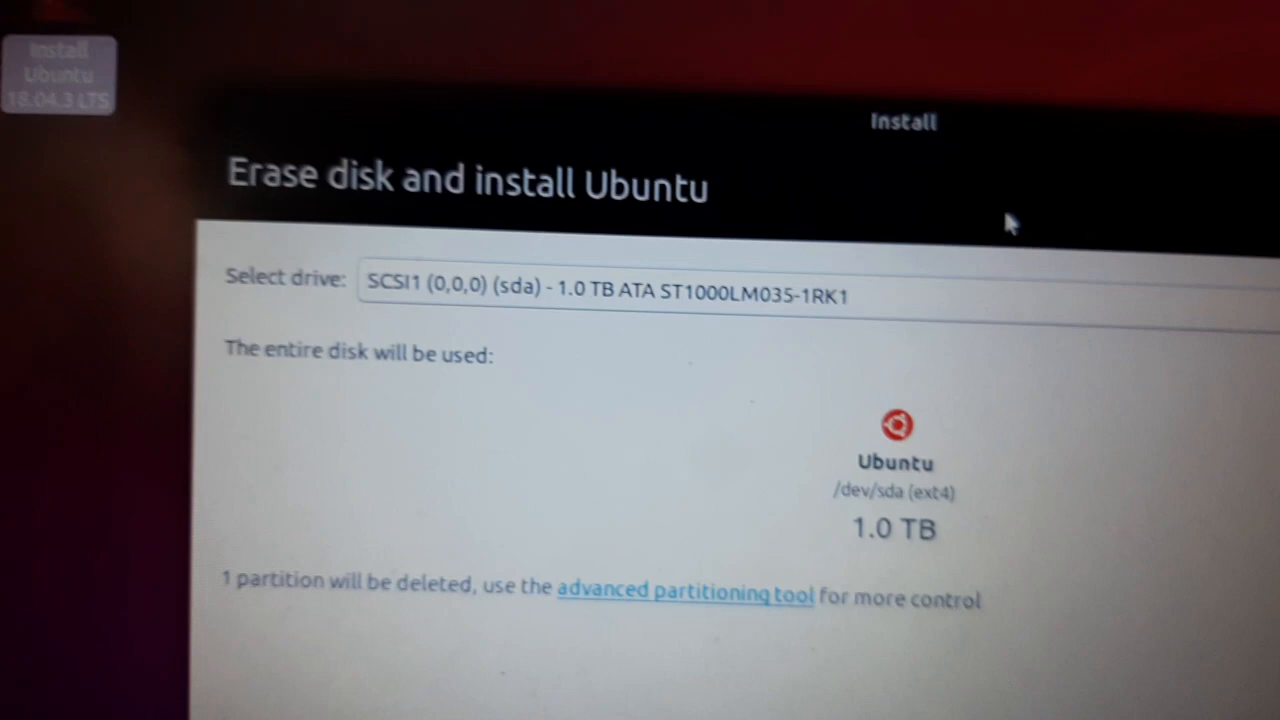
Install onto the 1.0 TB sda drive with Kolkata as time zone
click(607, 293)
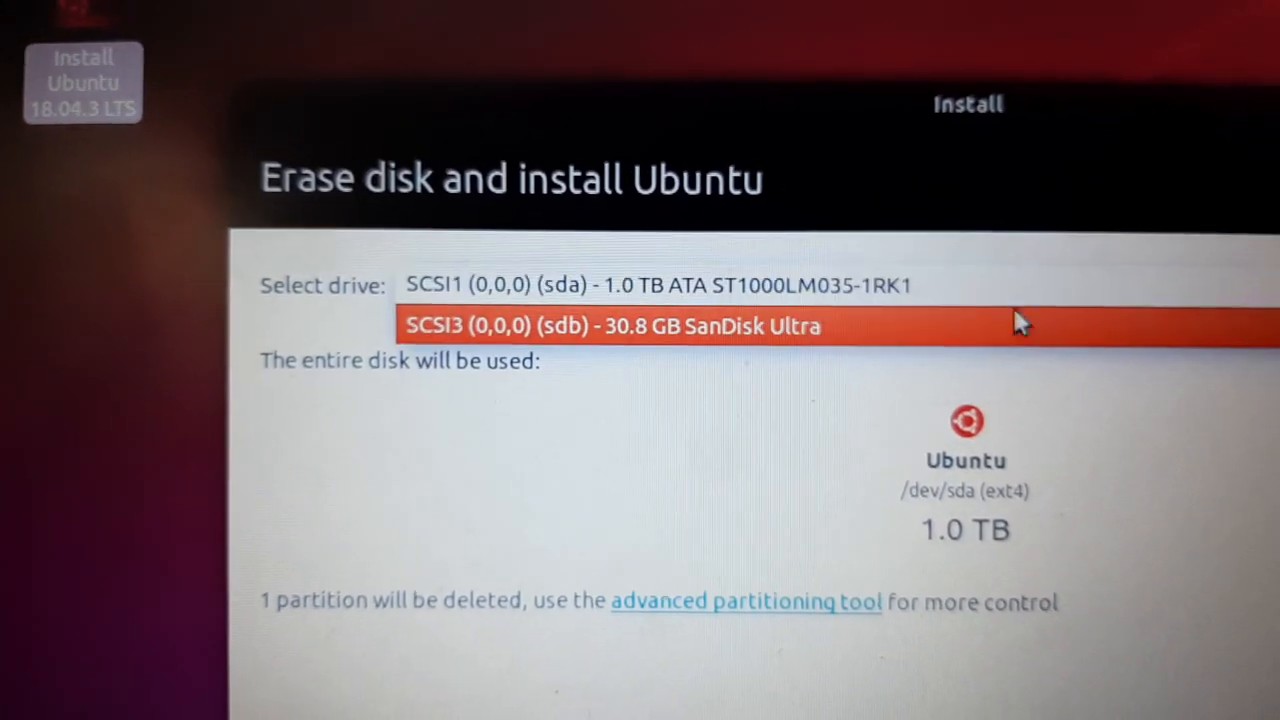
click(660, 285)
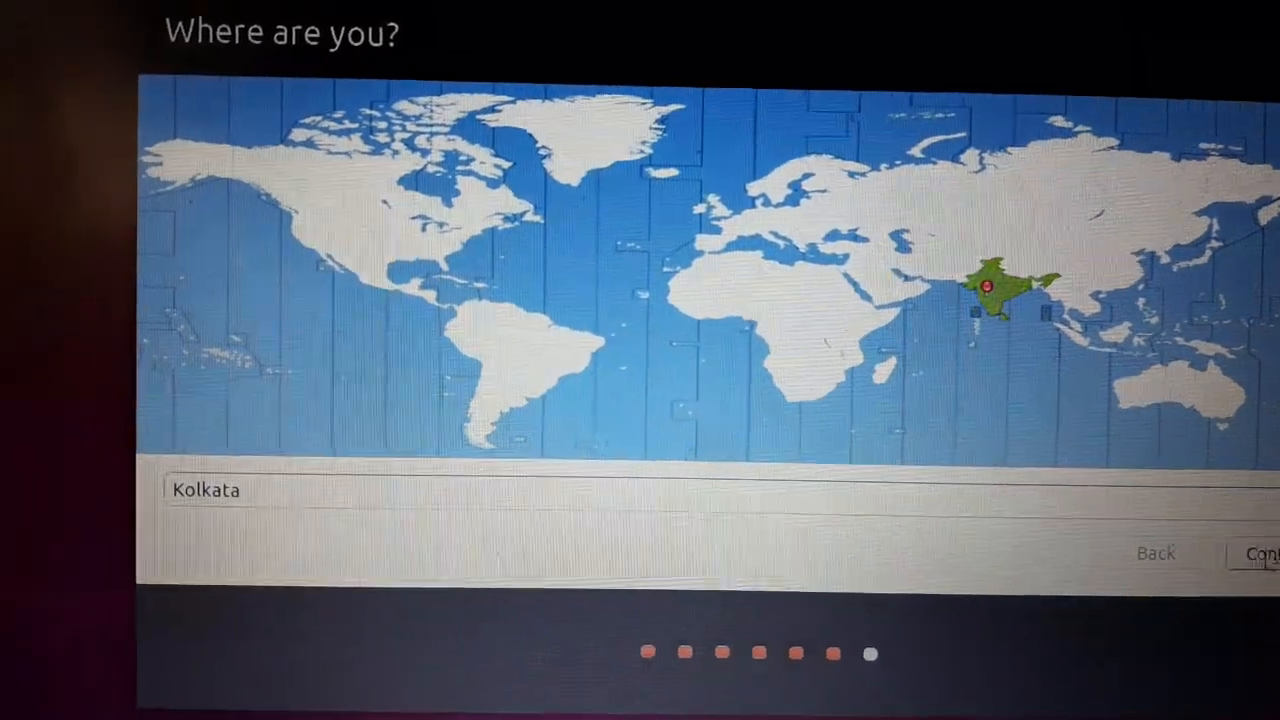
click(1260, 553)
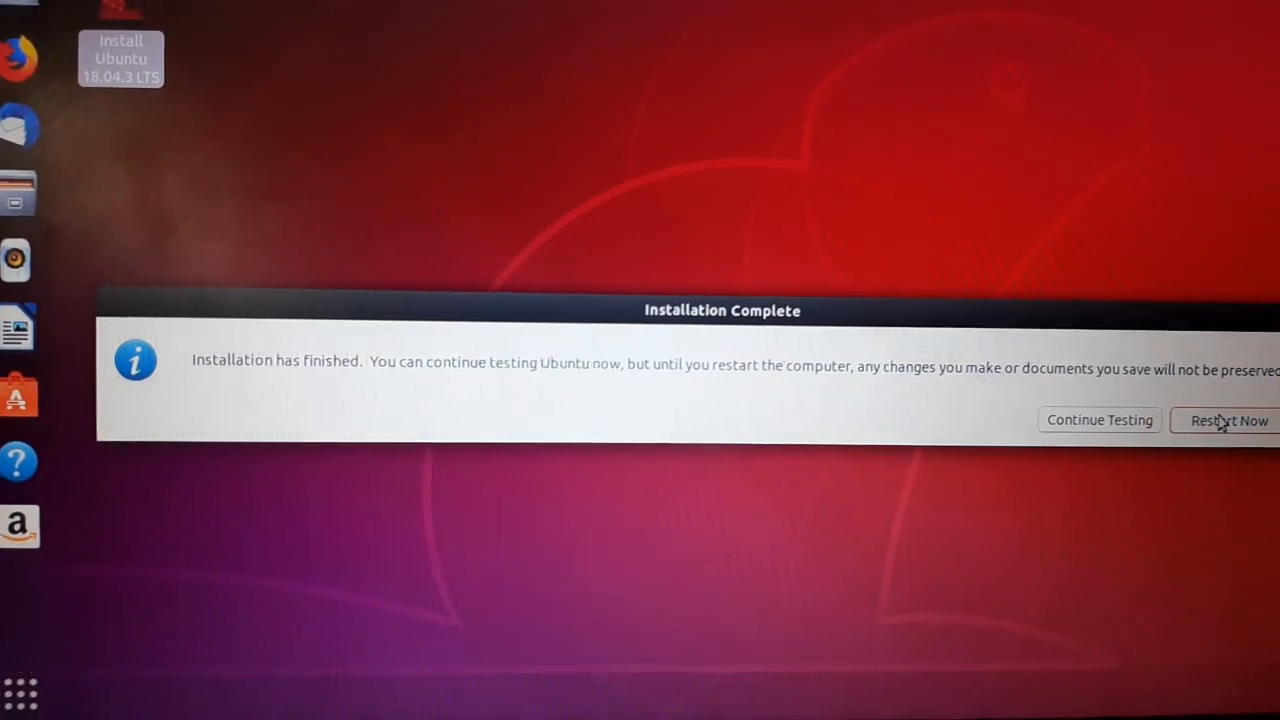
Restart into the installed system and sign in as the user
click(1229, 419)
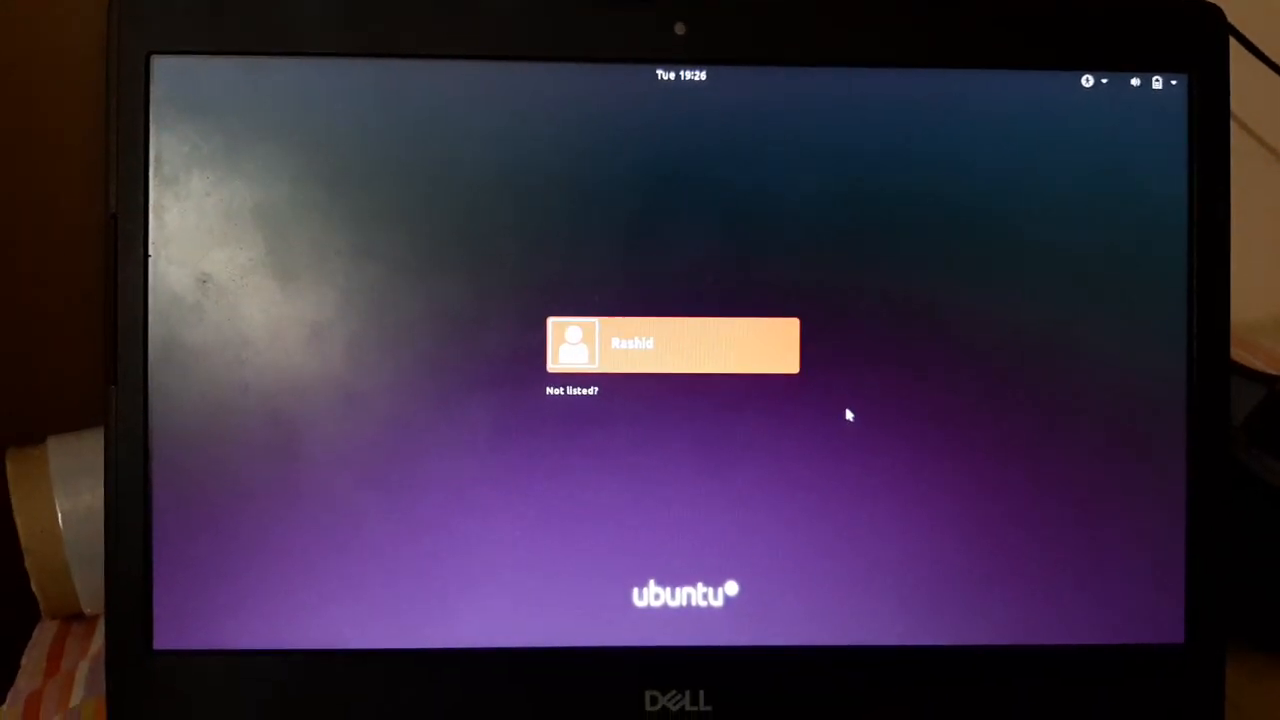
click(672, 343)
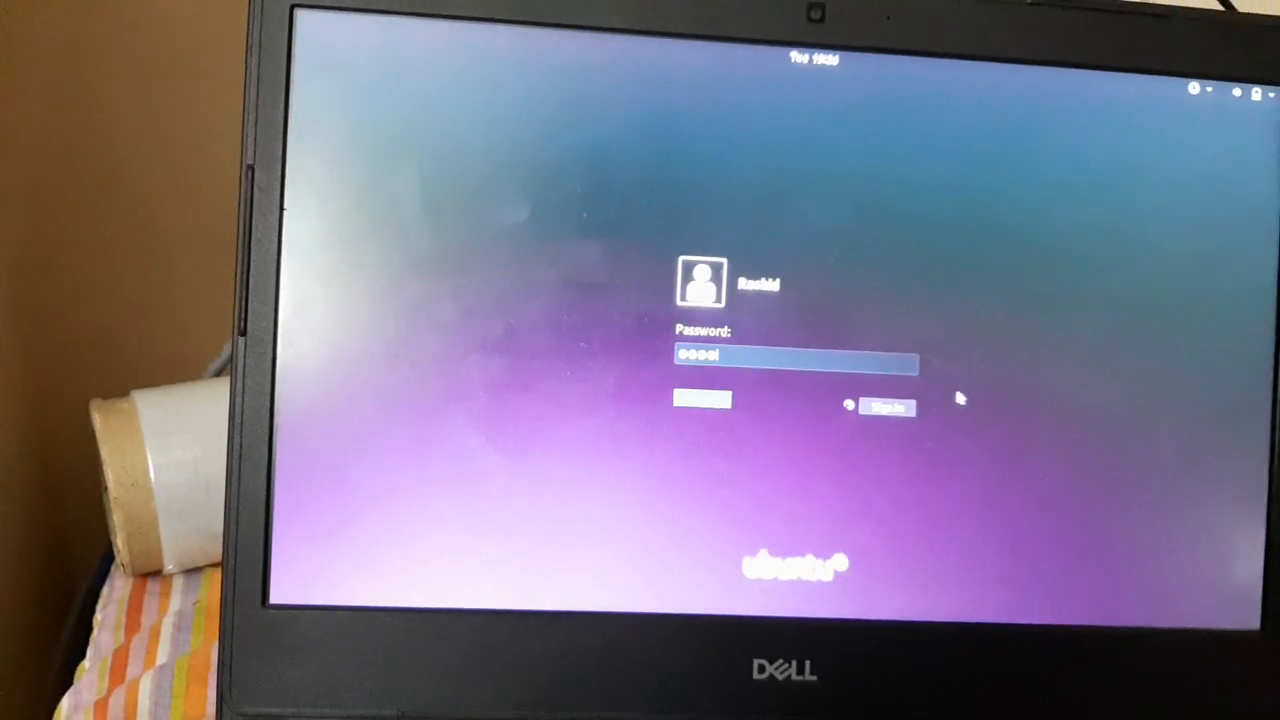
click(885, 406)
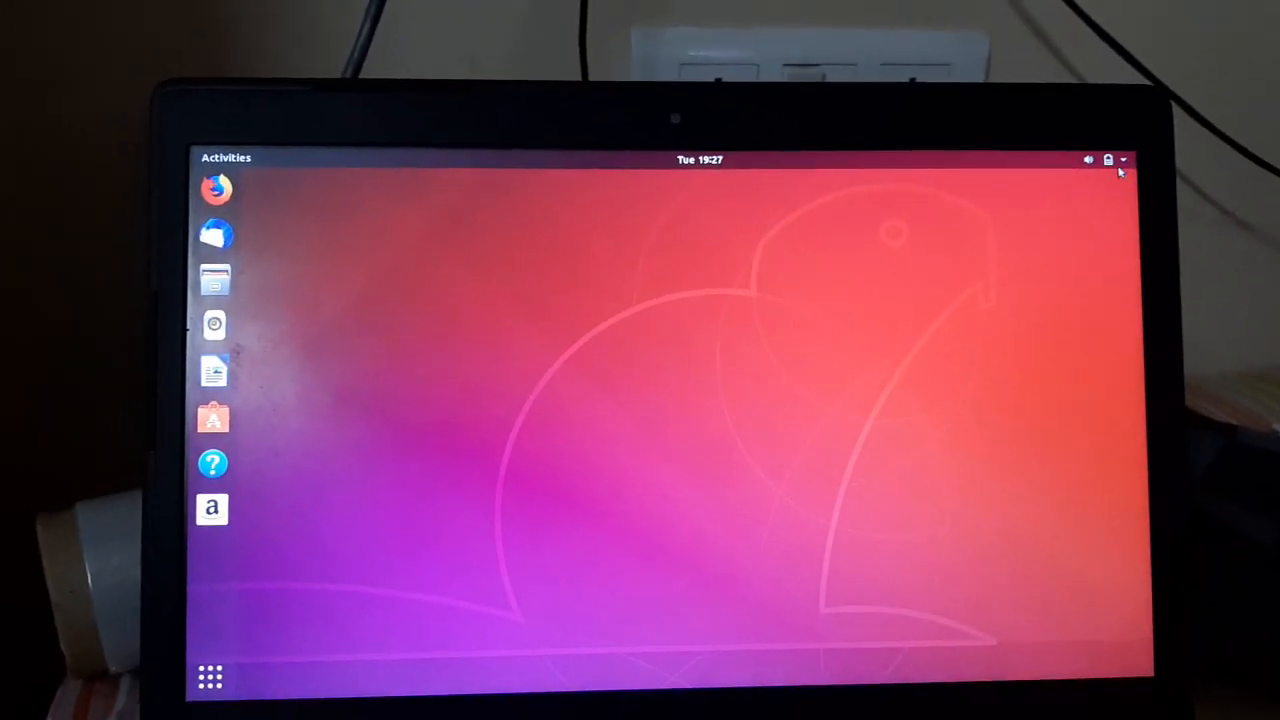
Open Settings > Details to confirm Ubuntu 18.04.3 LTS, 64-bit
click(1110, 160)
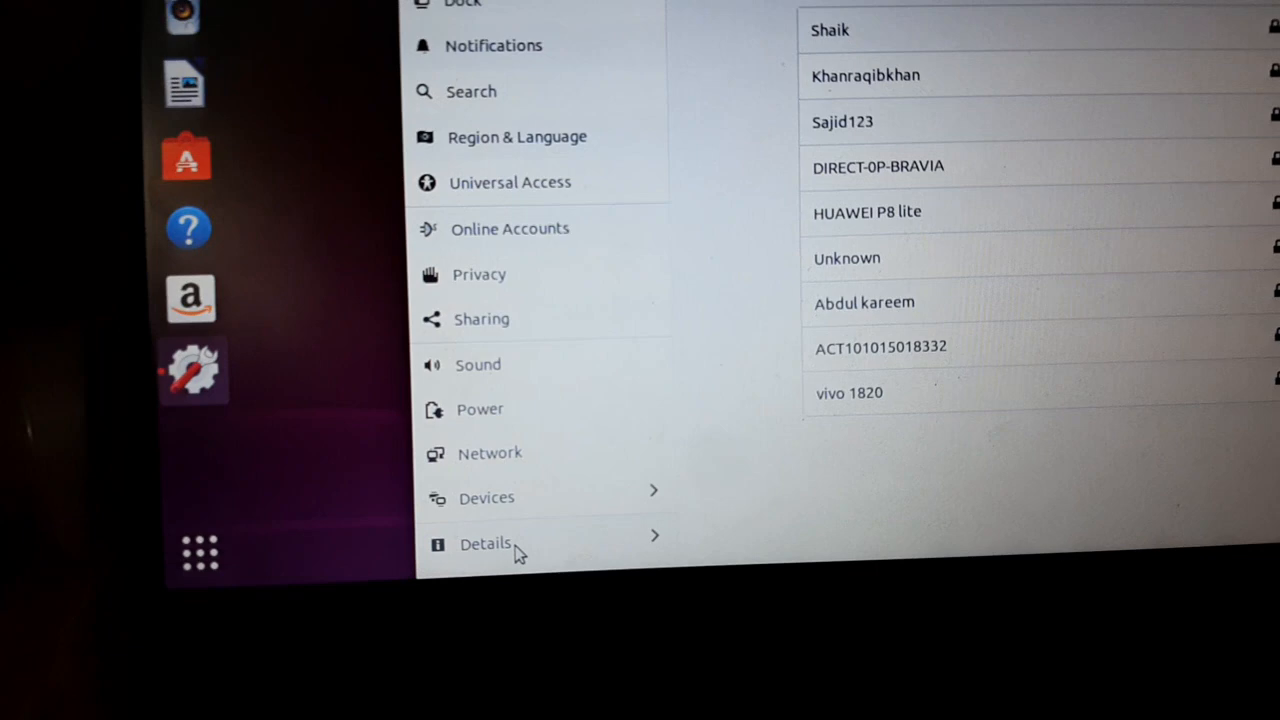
click(485, 543)
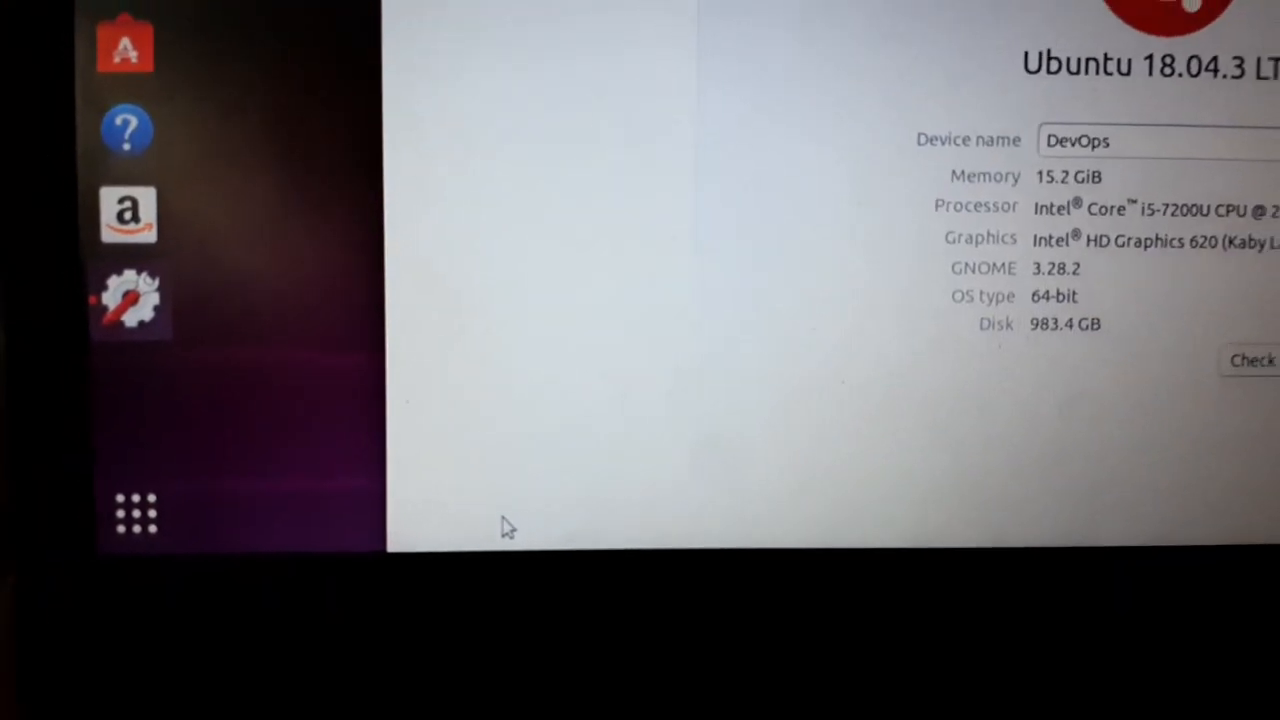